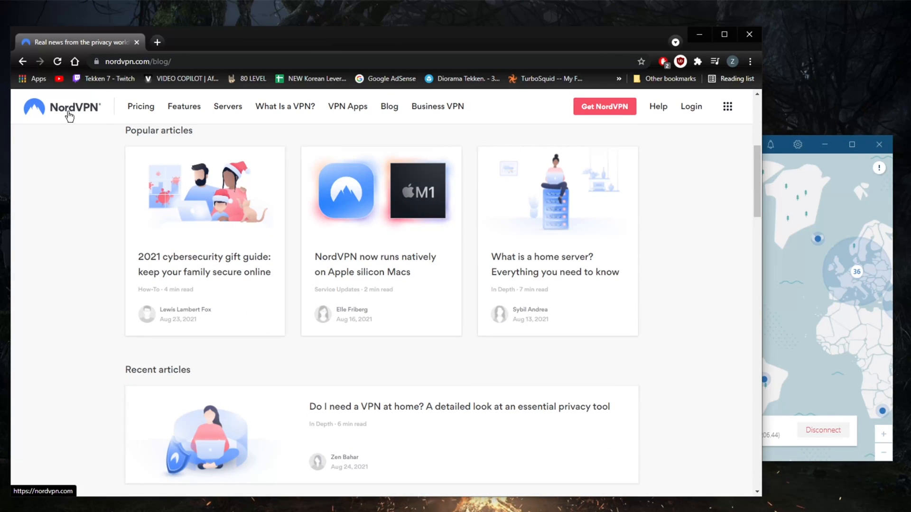
- Return from the blog to the NordVPN homepage via the header logo
click(62, 107)
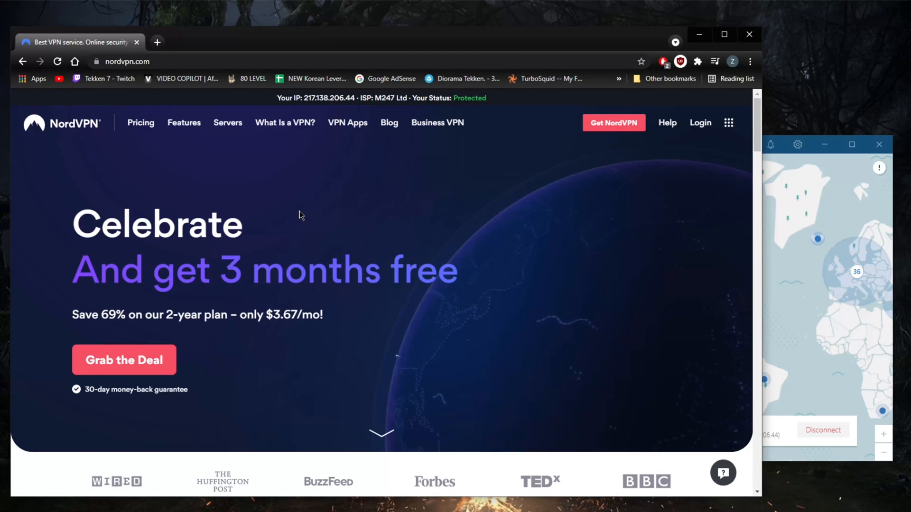
mouse_move(653, 258)
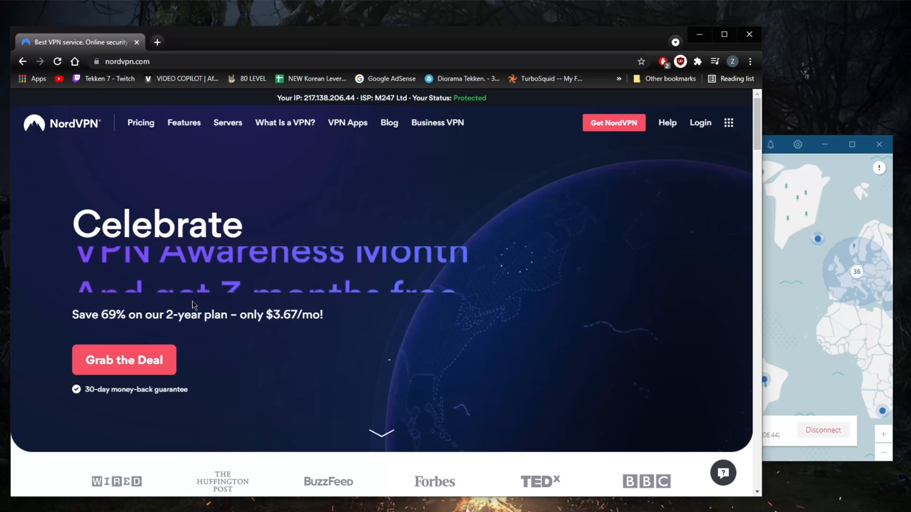
scroll(down, 3)
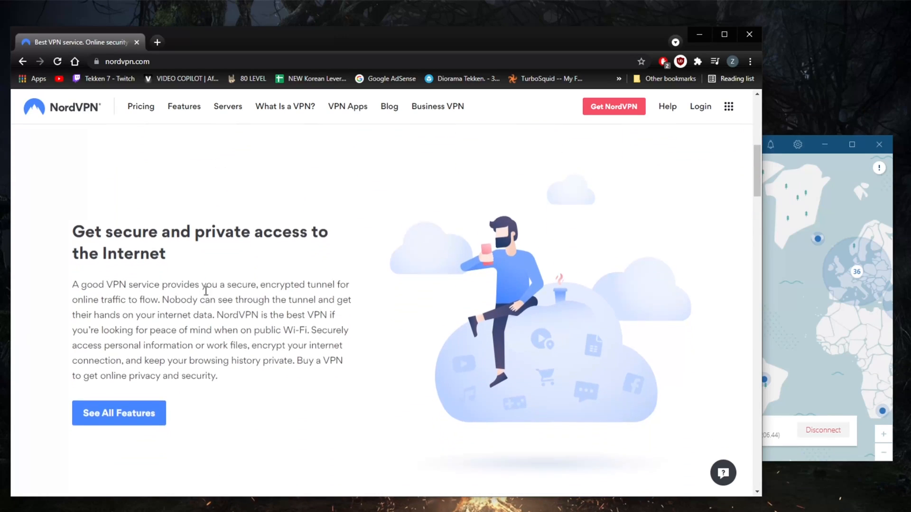
scroll(down, 3)
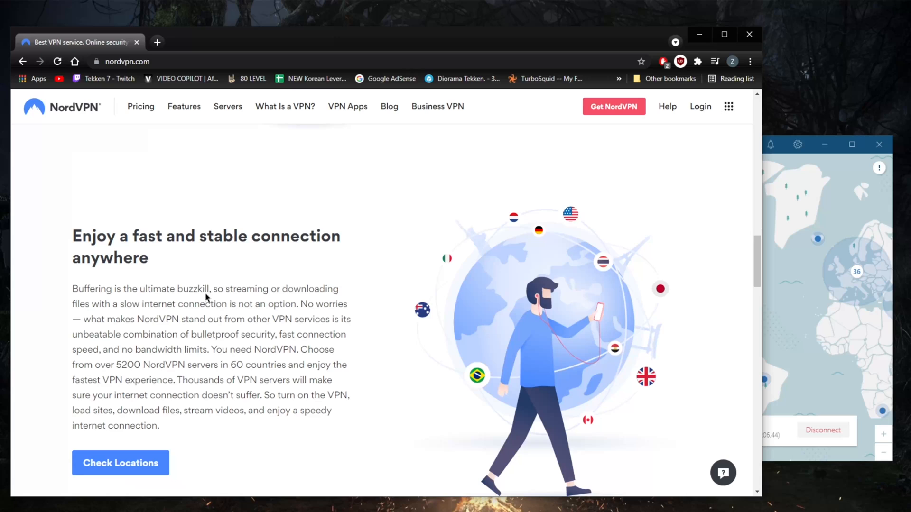
scroll(down, 3)
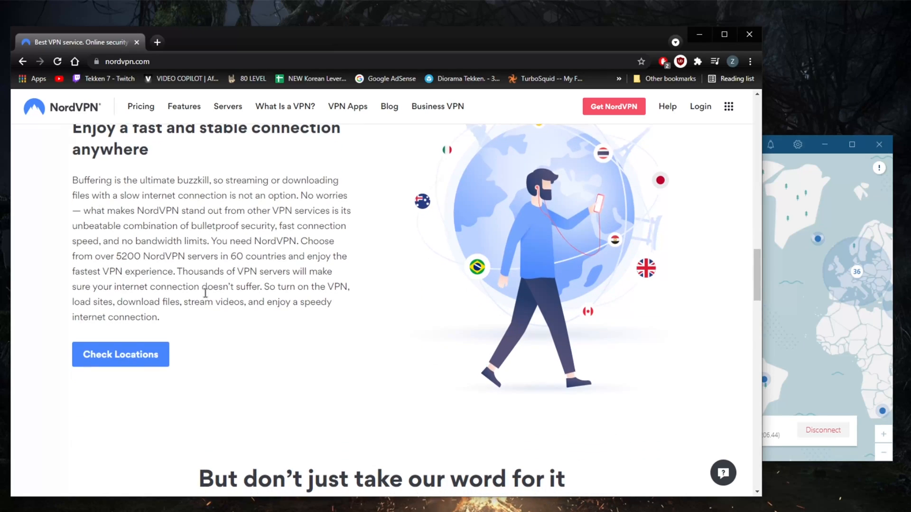
scroll(down, 3)
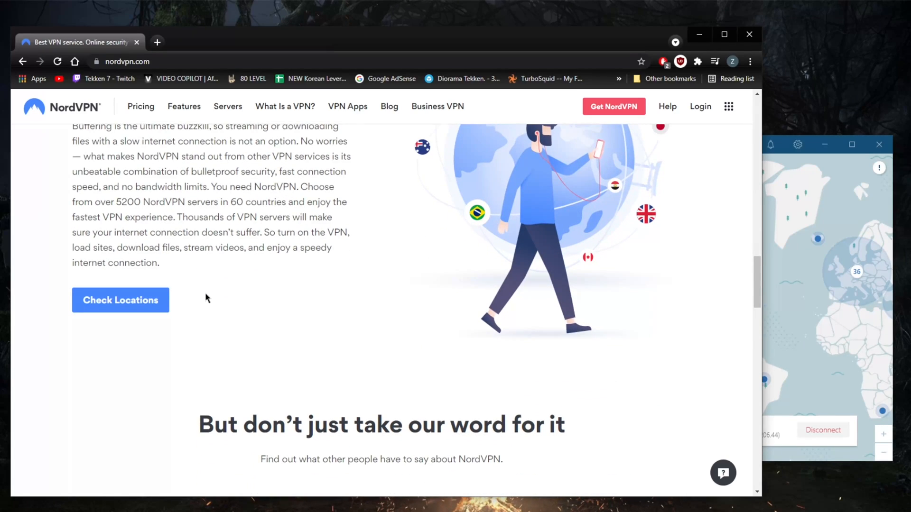
scroll(down, 3)
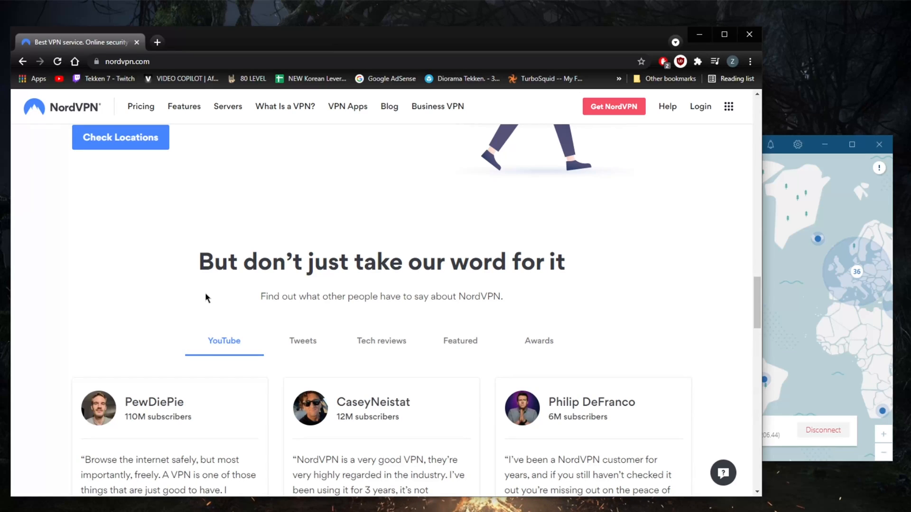
scroll(down, 3)
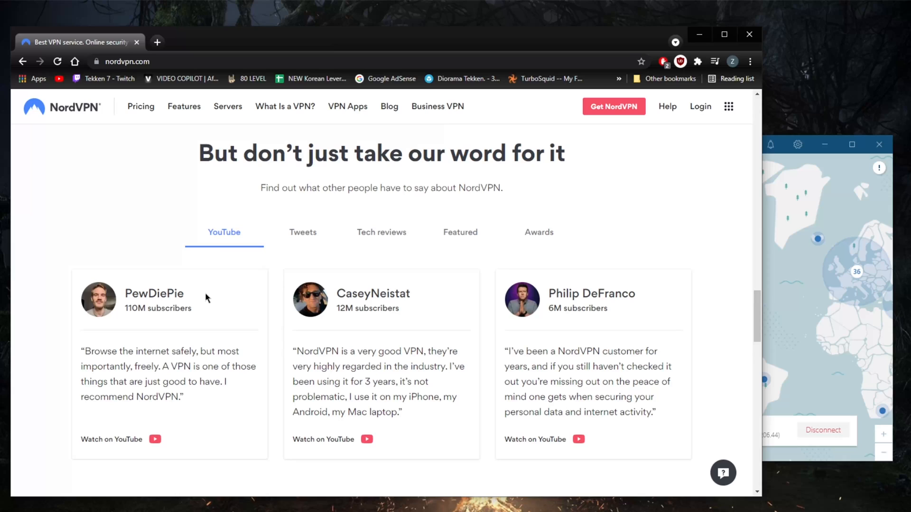
scroll(down, 3)
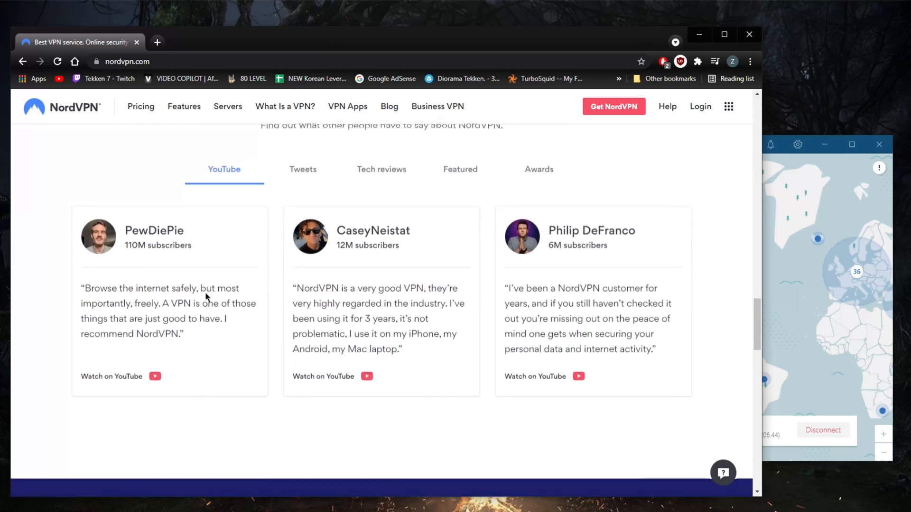
scroll(down, 3)
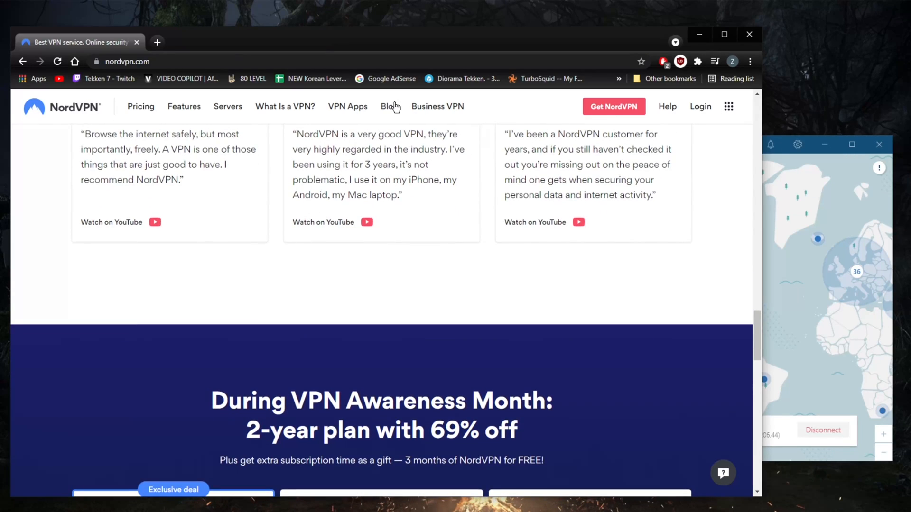
- Go to the NordVPN blog and skim its front page
click(389, 106)
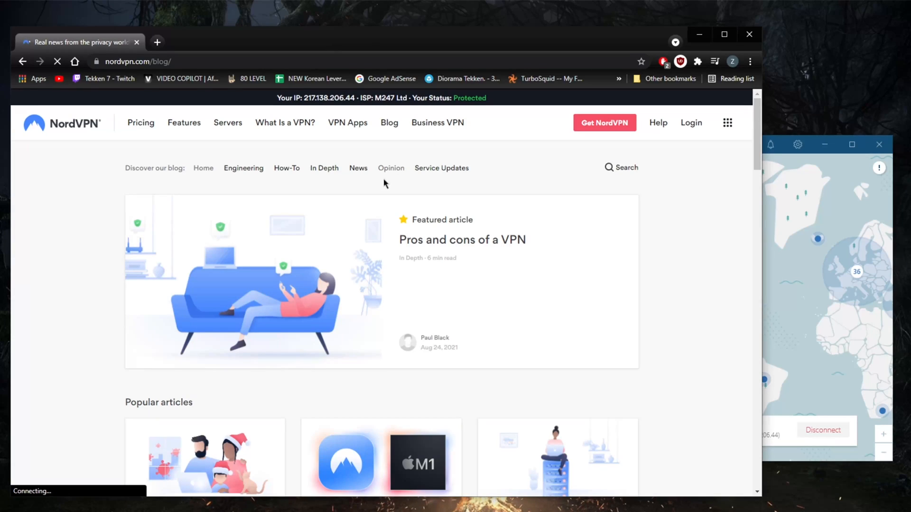
scroll(down, 3)
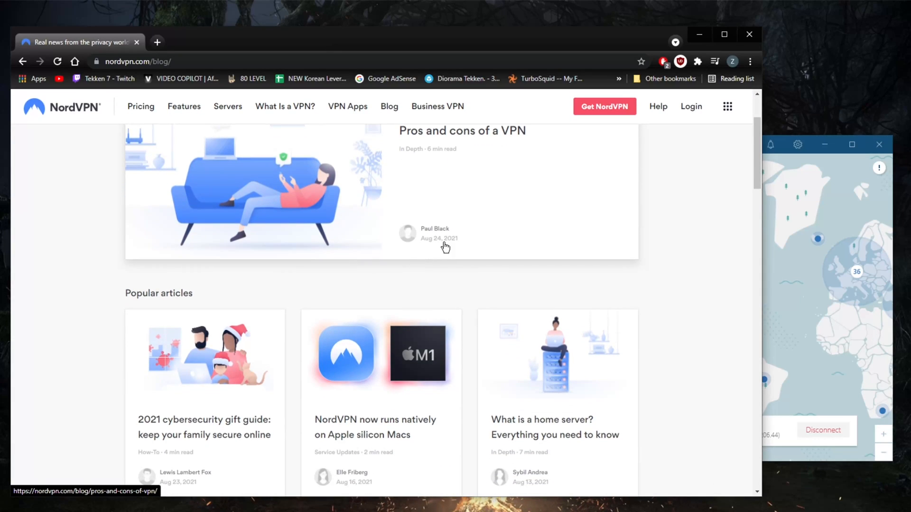
scroll(up, 3)
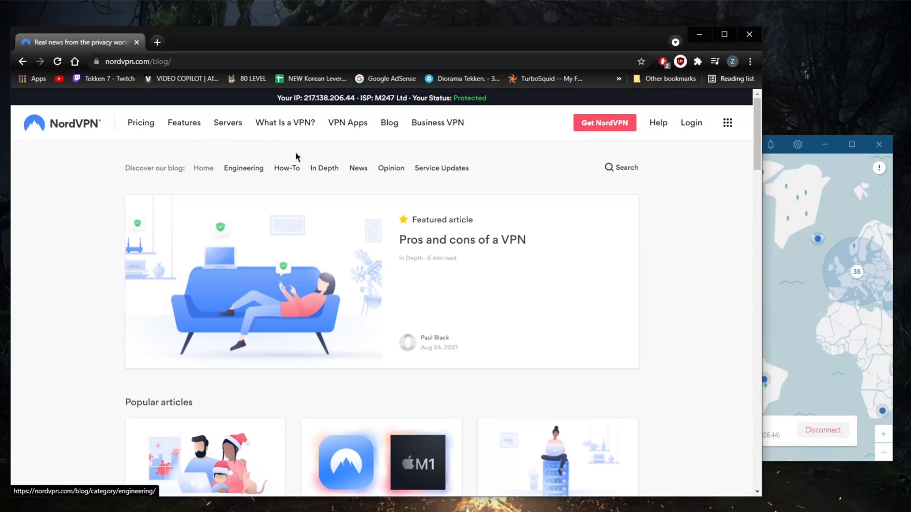
- Browse the blog's In Depth category and its popular and recent articles
click(324, 168)
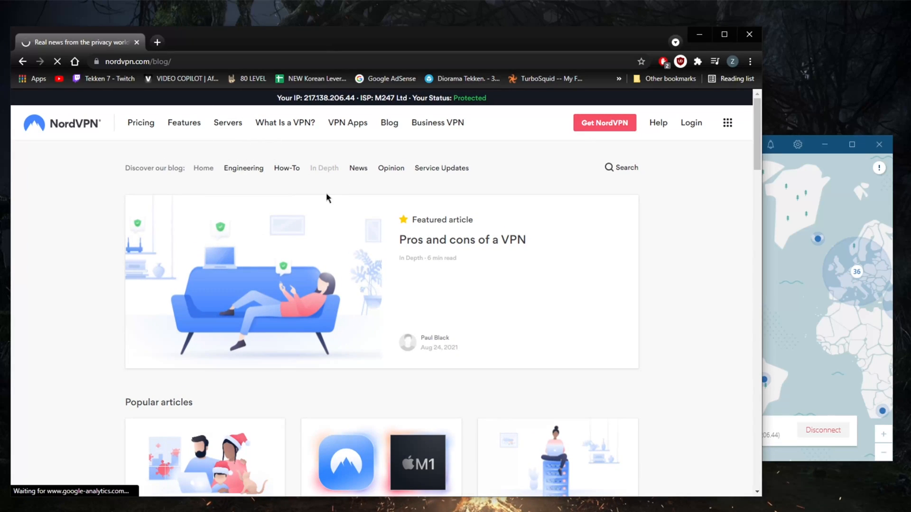
mouse_move(325, 169)
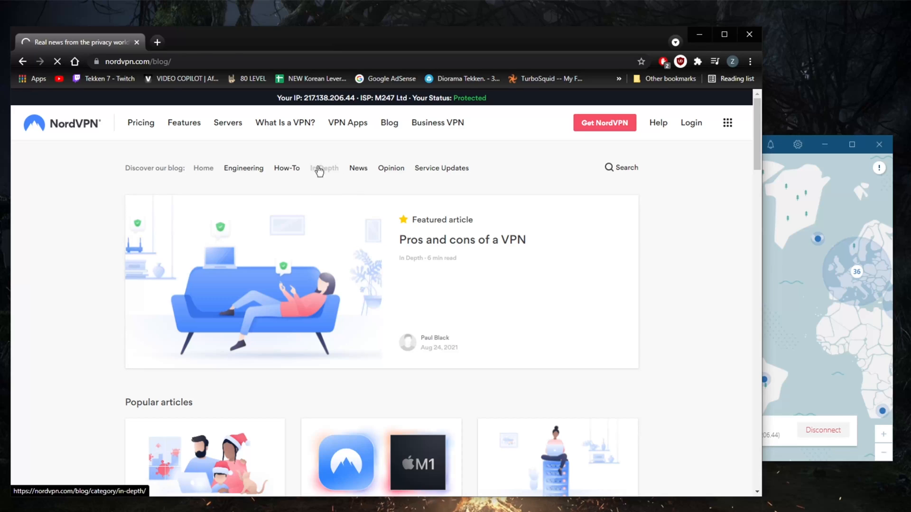
click(324, 168)
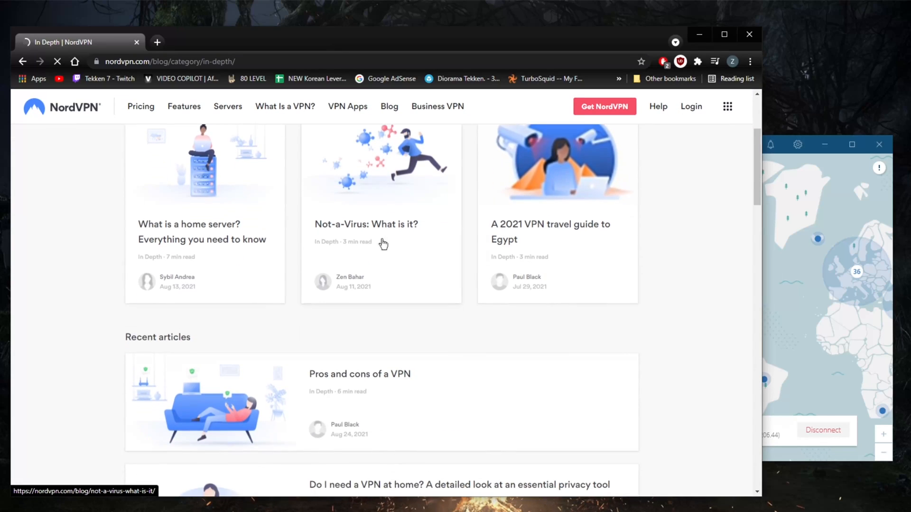
scroll(down, 3)
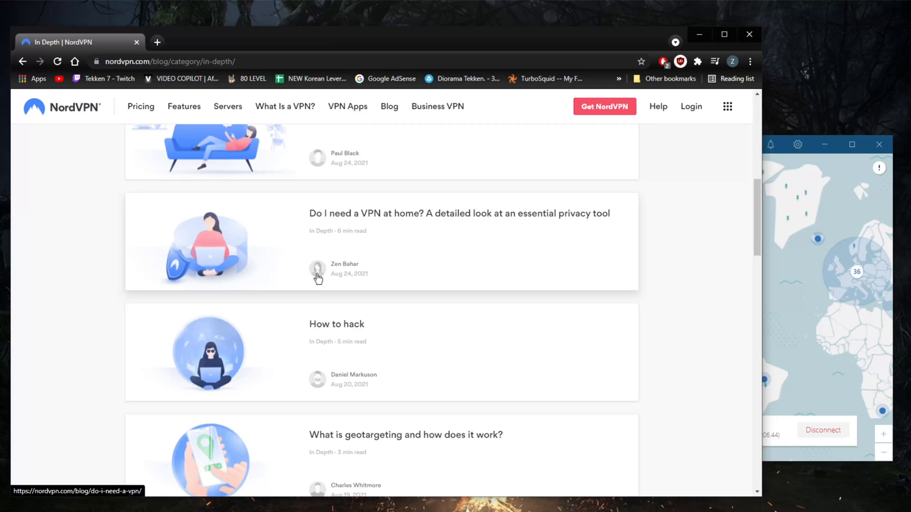
scroll(up, 3)
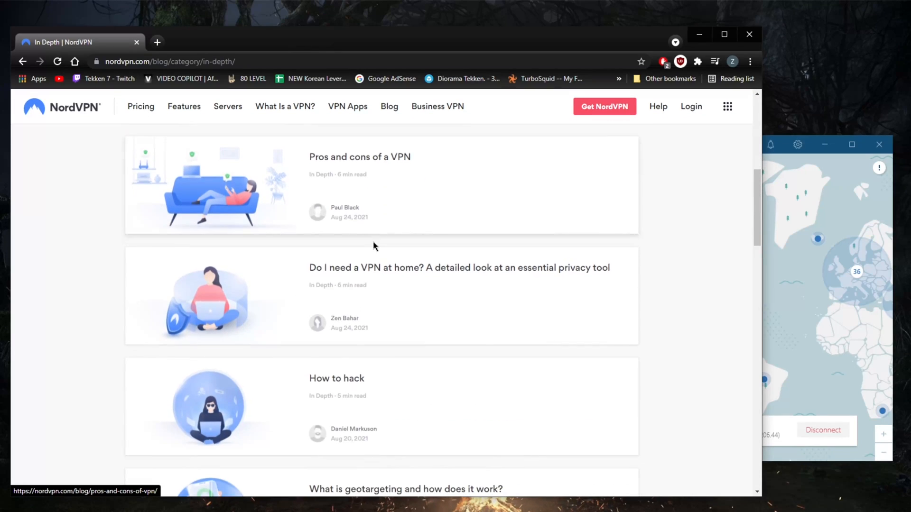
scroll(down, 3)
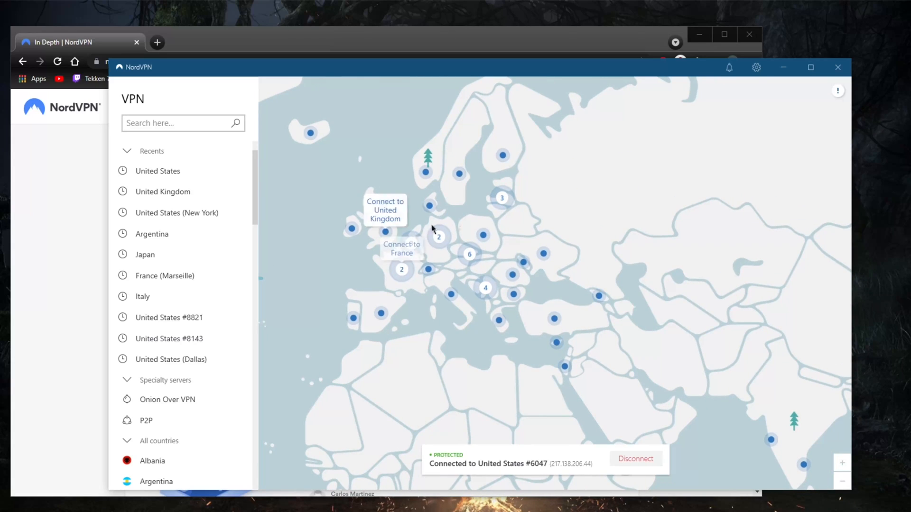
mouse_move(475, 281)
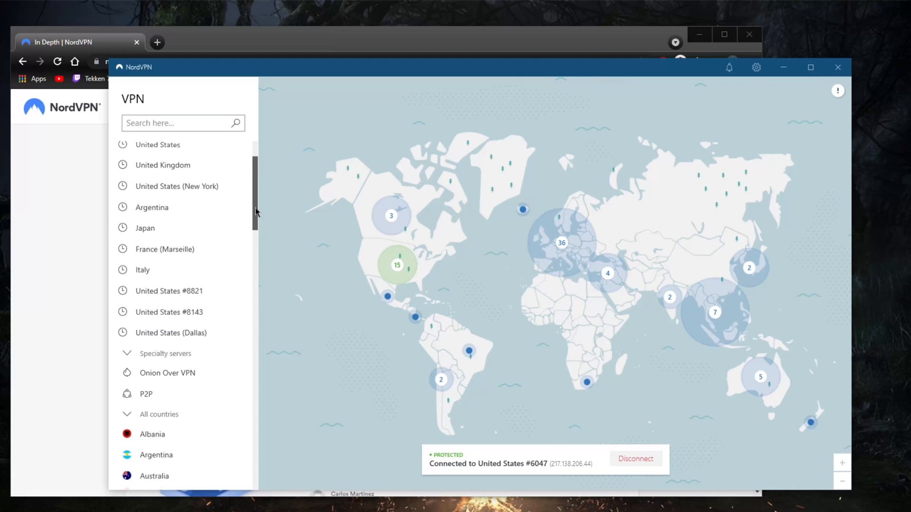
scroll(down, 3)
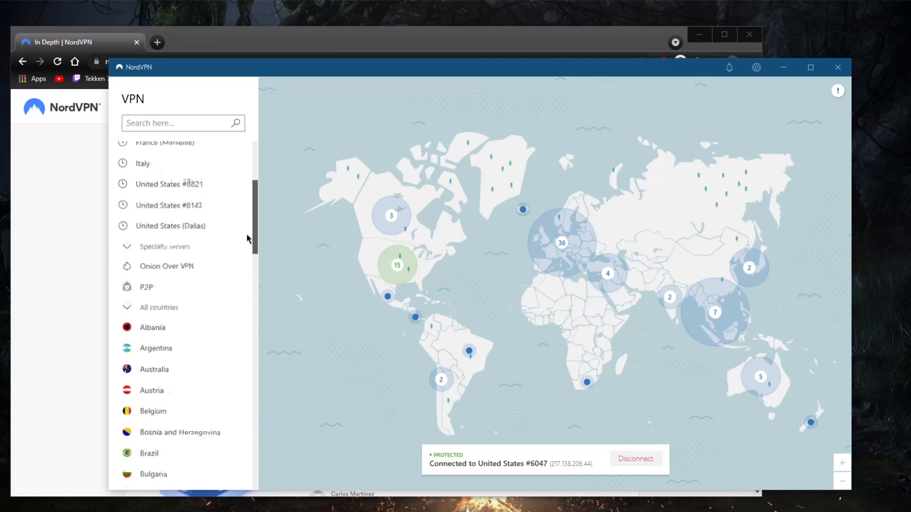
scroll(down, 3)
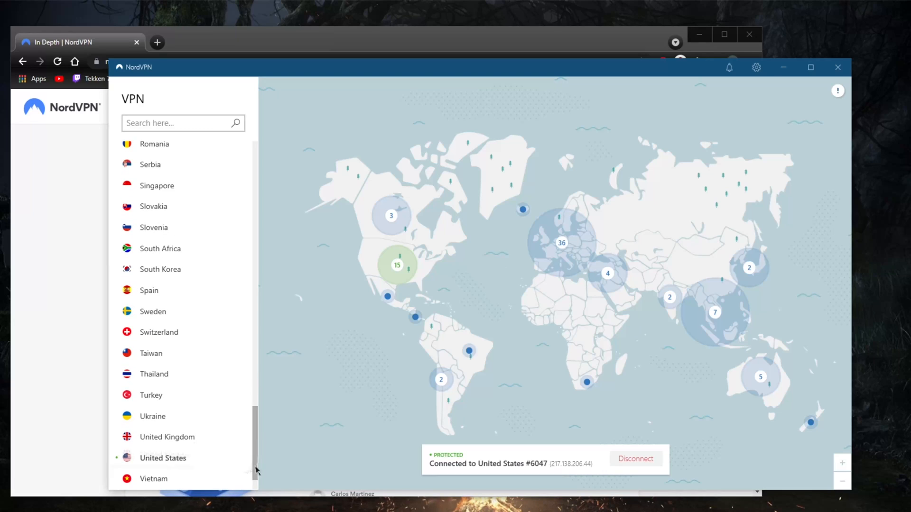
mouse_move(242, 374)
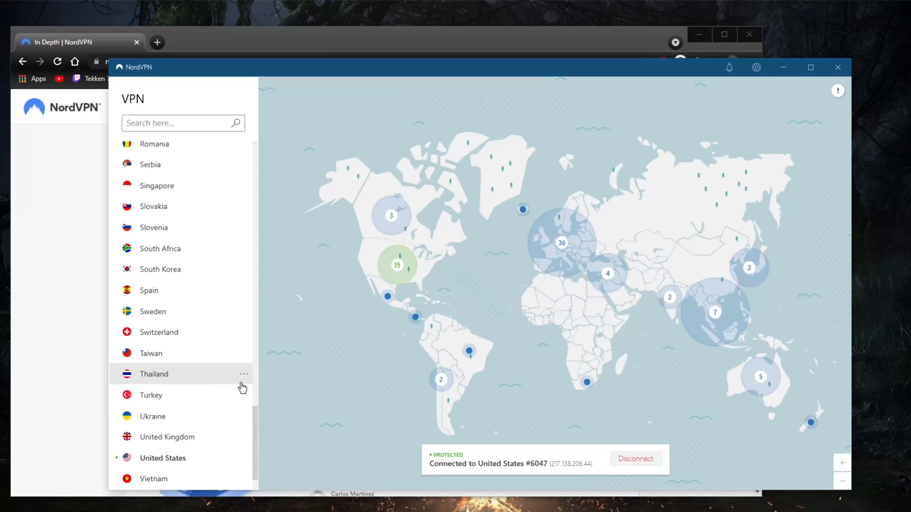
click(244, 374)
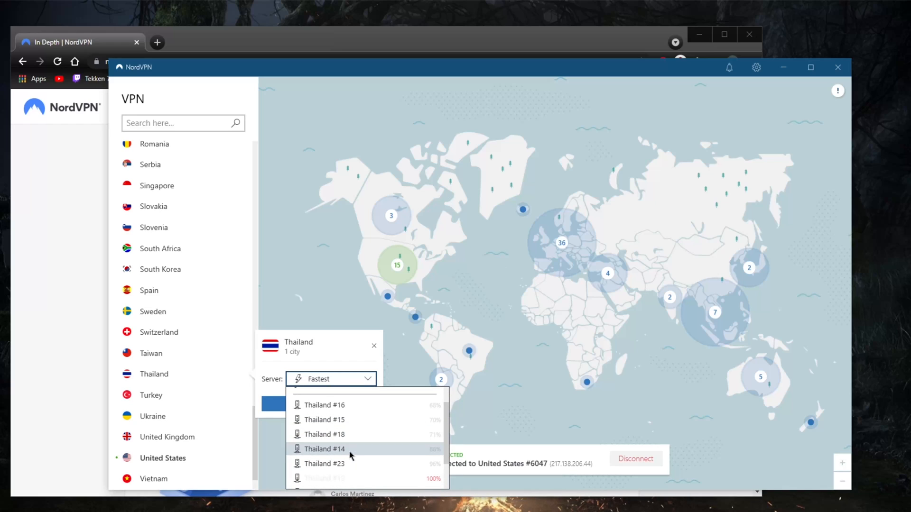
click(168, 457)
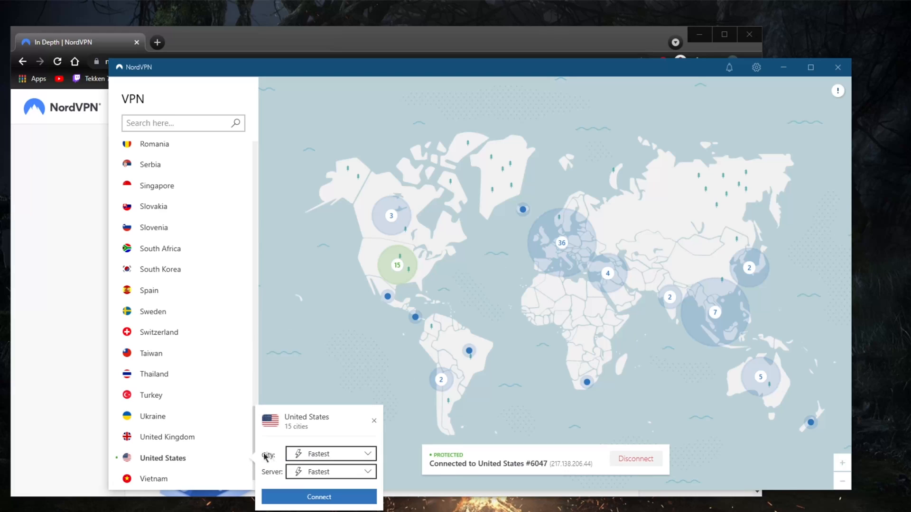
click(329, 454)
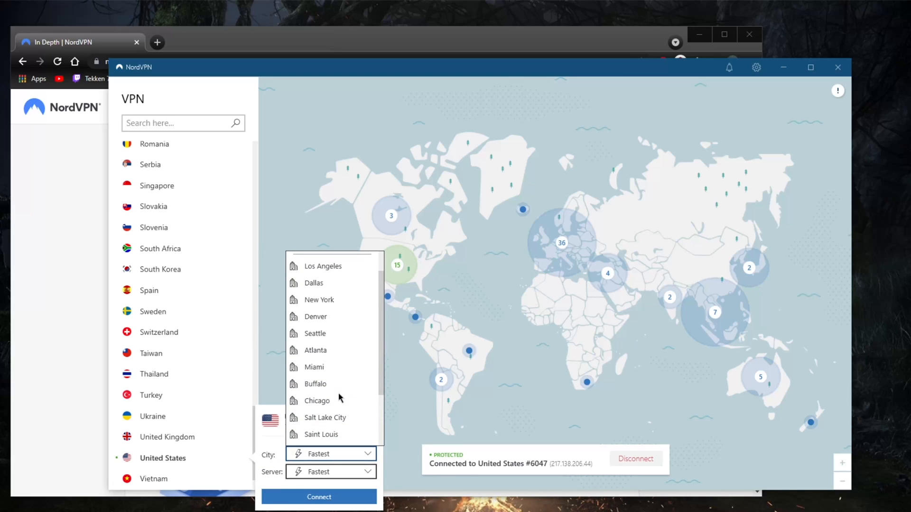
click(315, 383)
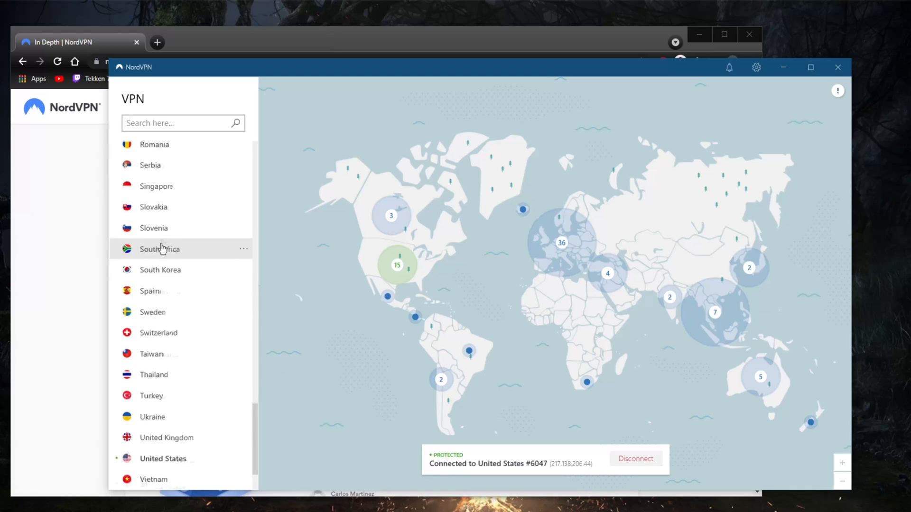
scroll(up, 3)
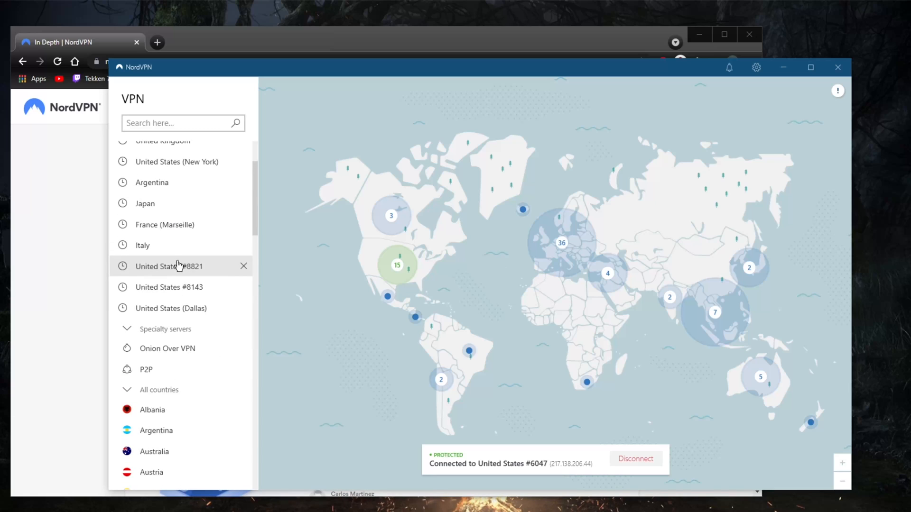
scroll(up, 3)
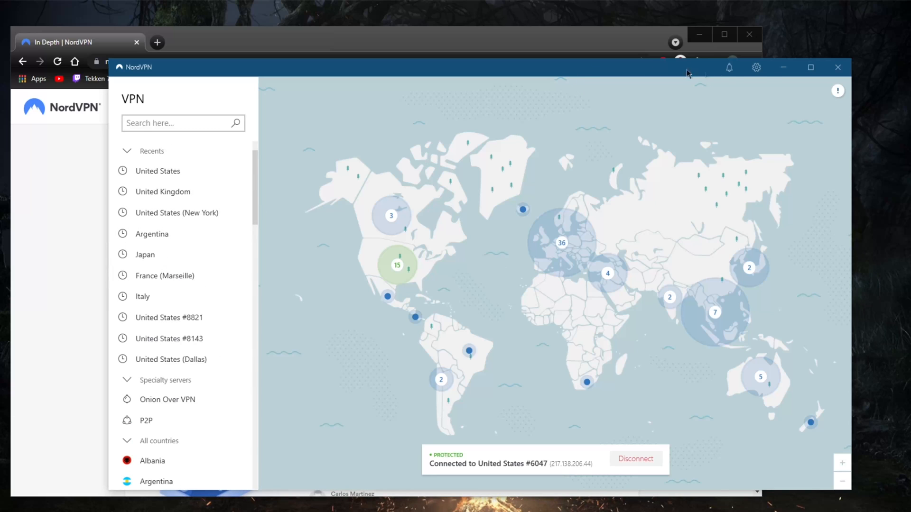
- Look through the General, Auto-connect and Kill Switch settings pages, ending on General
click(757, 67)
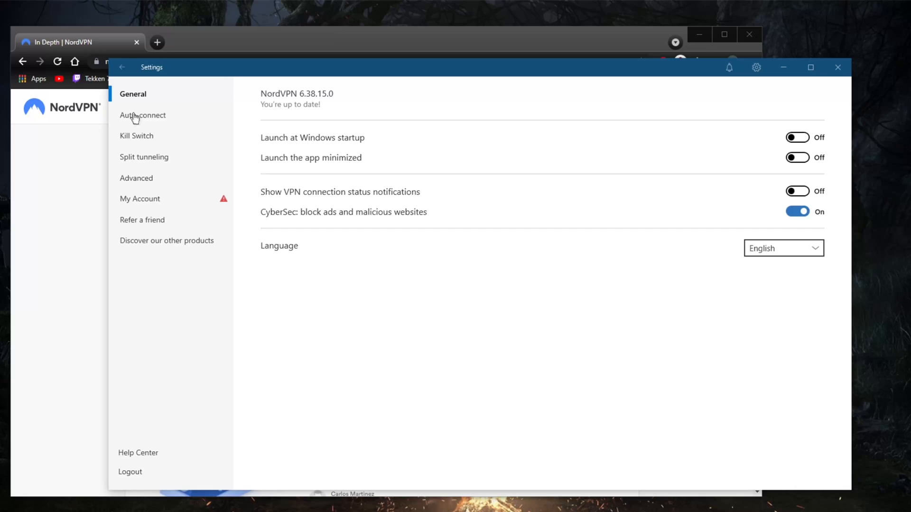
mouse_move(159, 275)
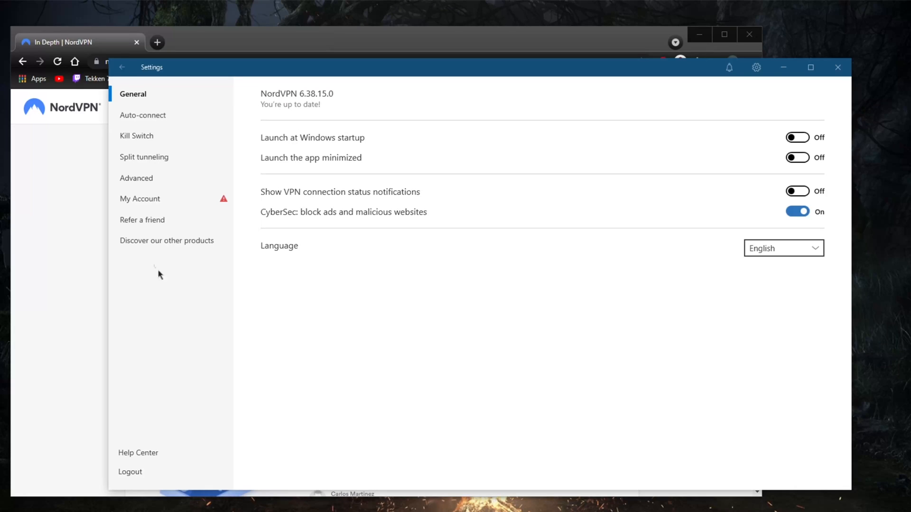
mouse_move(318, 197)
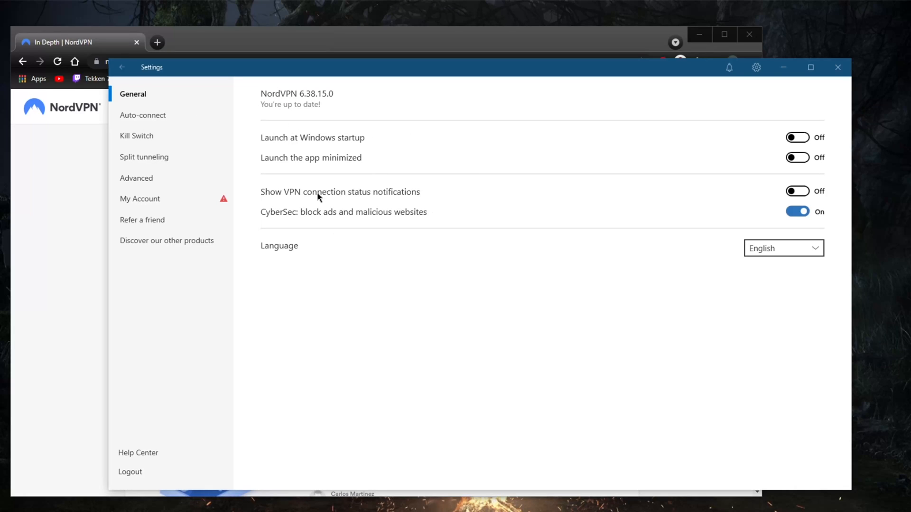
mouse_move(455, 200)
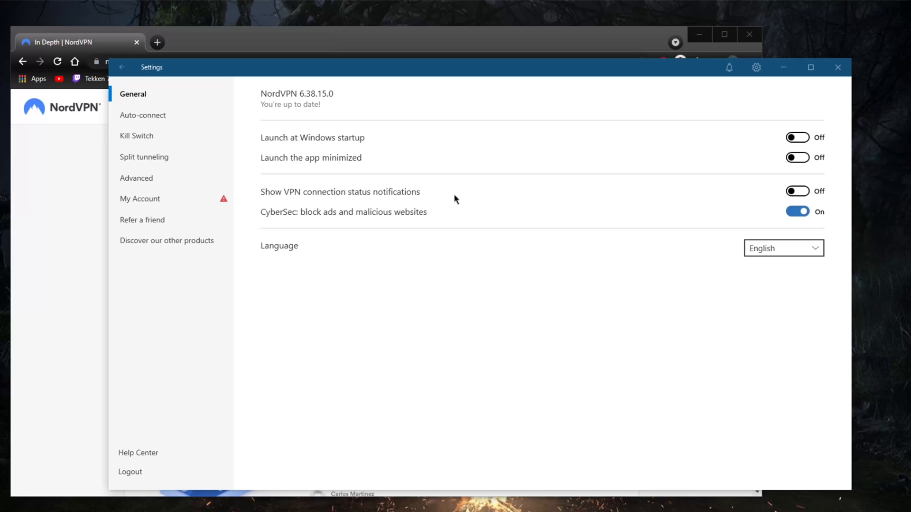
mouse_move(330, 109)
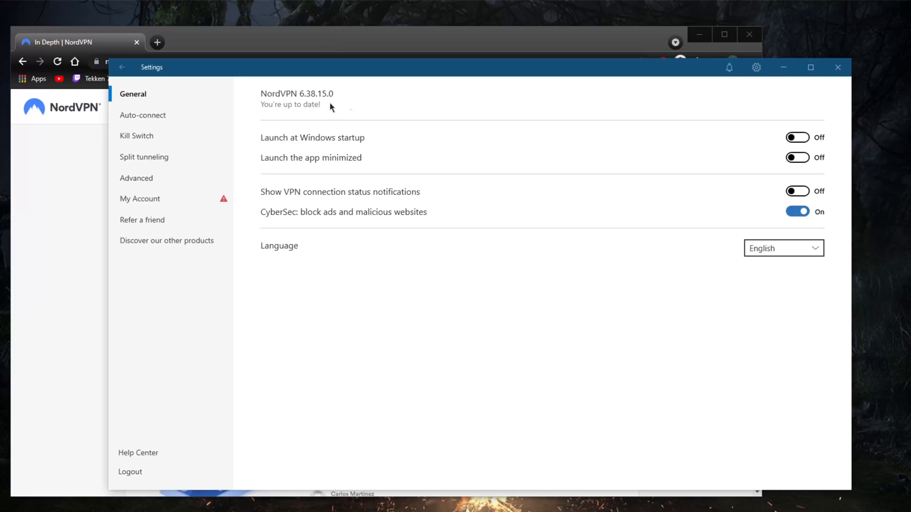
mouse_move(447, 194)
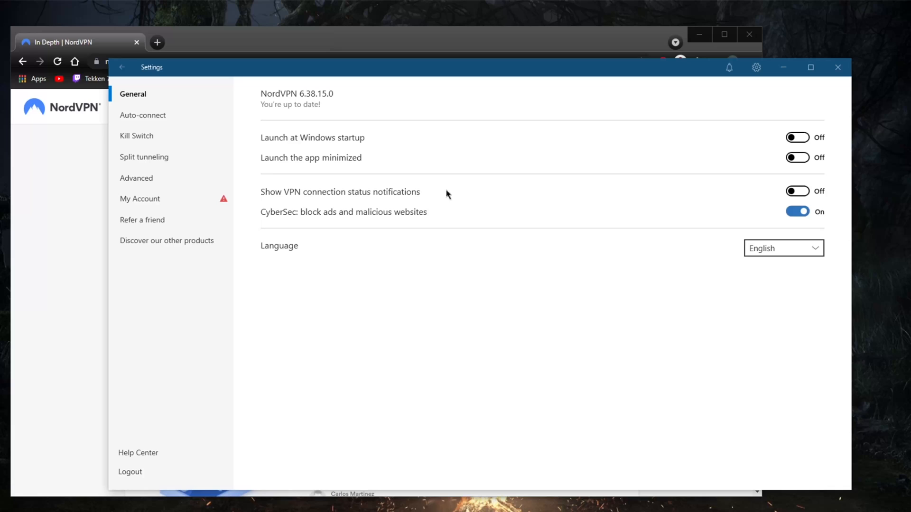
mouse_move(420, 124)
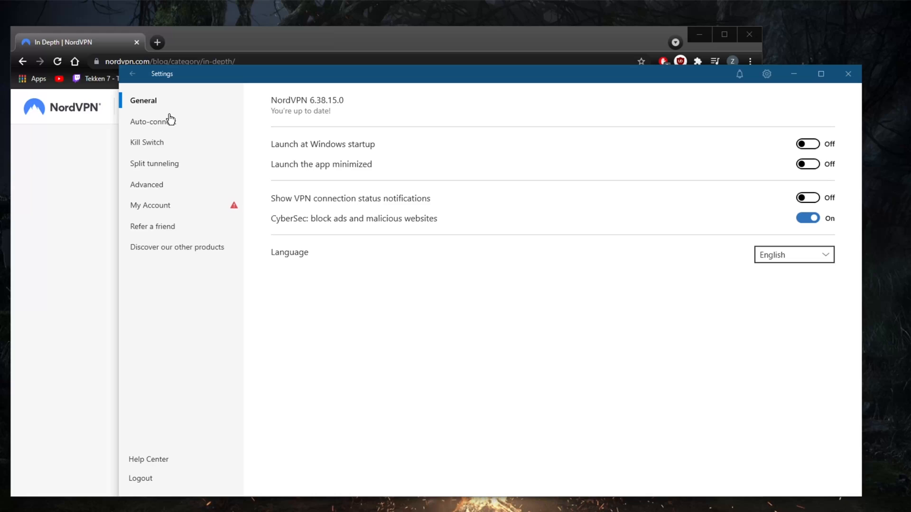
mouse_move(159, 126)
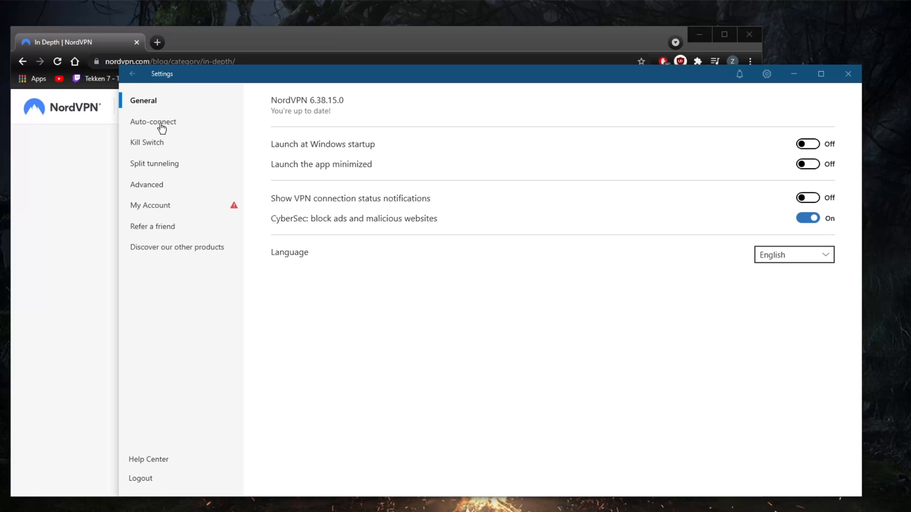
click(153, 121)
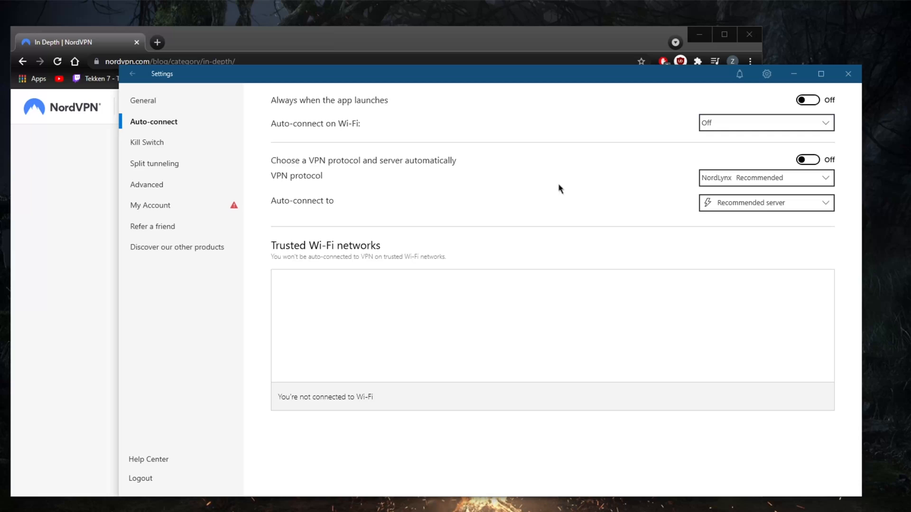
mouse_move(505, 183)
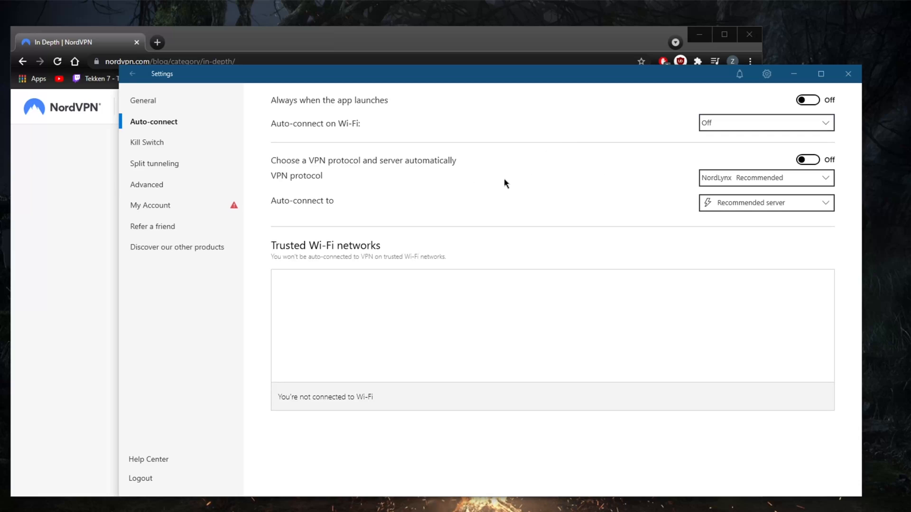
click(147, 141)
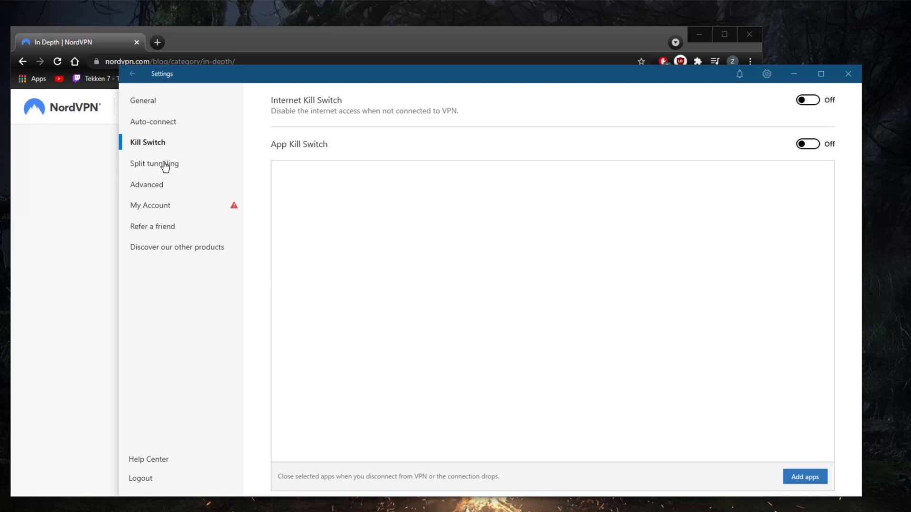
mouse_move(161, 125)
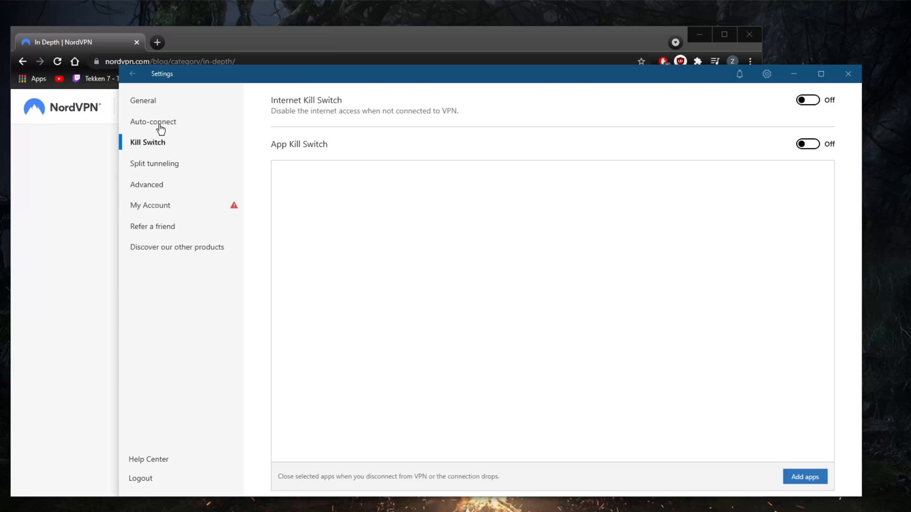
click(144, 100)
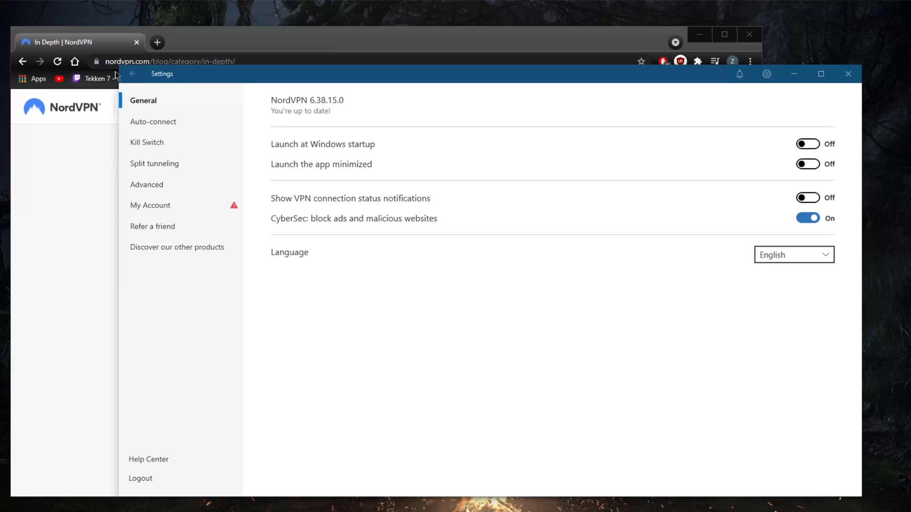
- Leave Settings for the main server map and country list
click(133, 73)
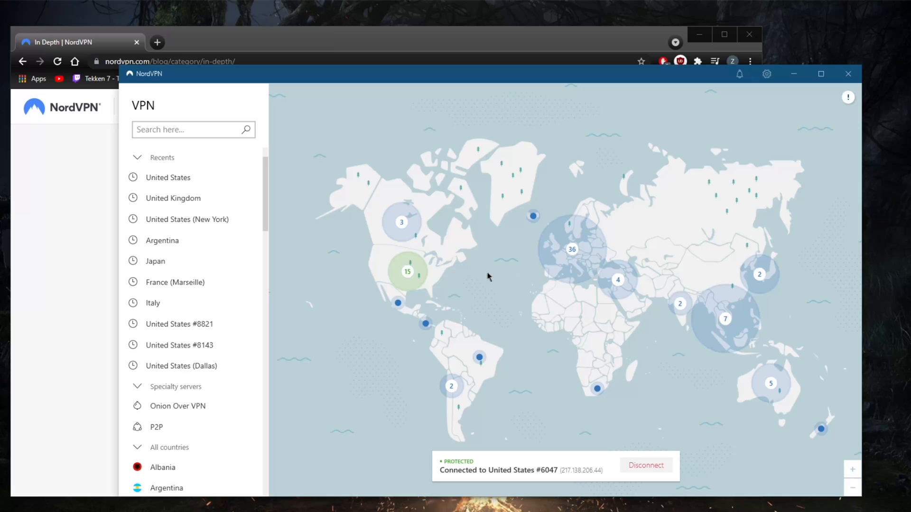
mouse_move(485, 275)
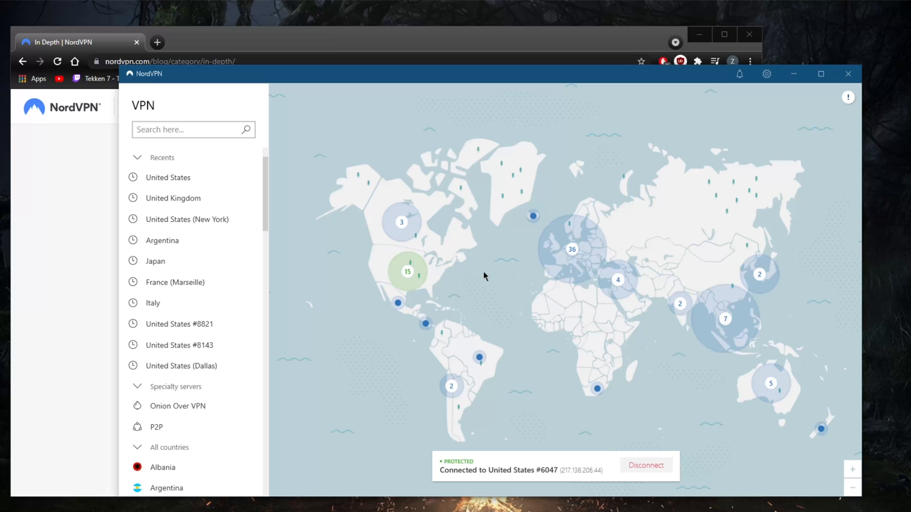
mouse_move(468, 112)
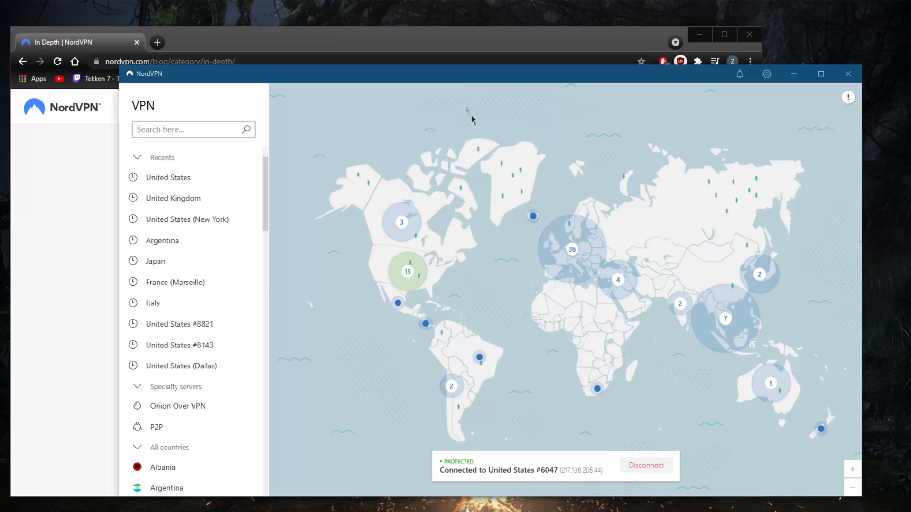
mouse_move(476, 48)
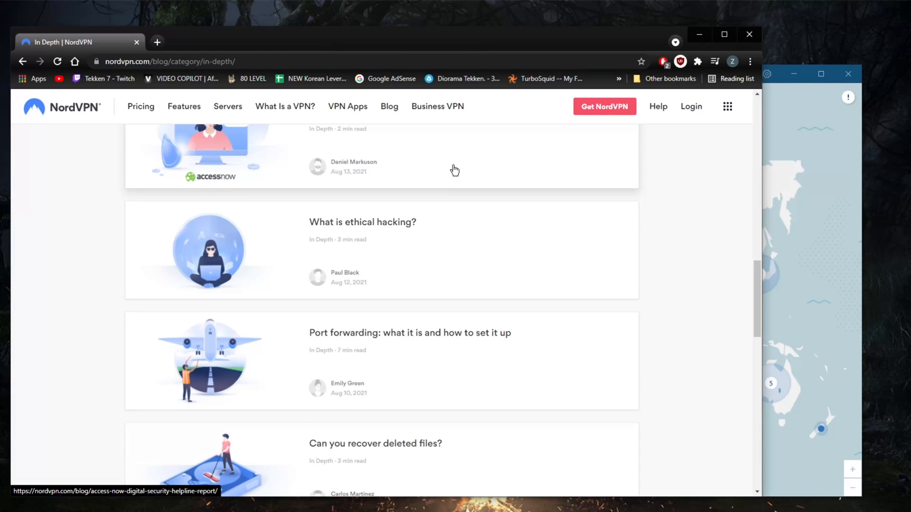
mouse_move(444, 236)
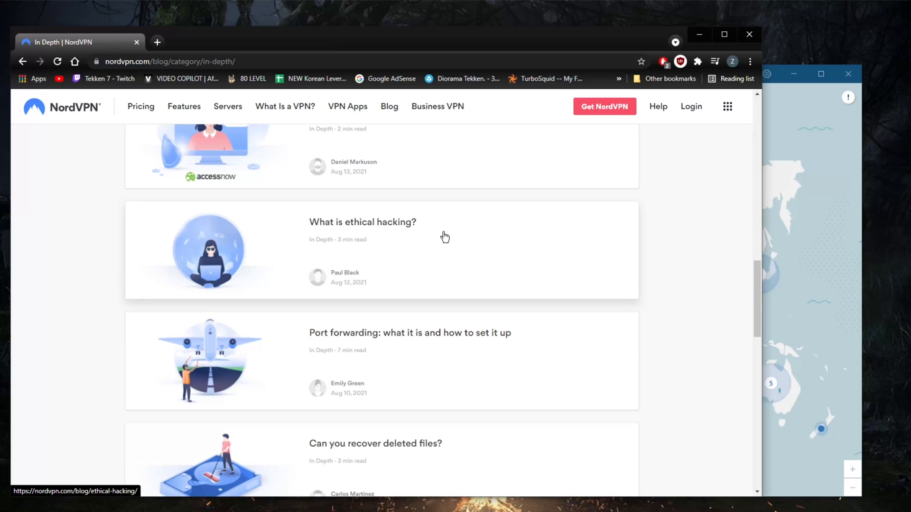
mouse_move(397, 275)
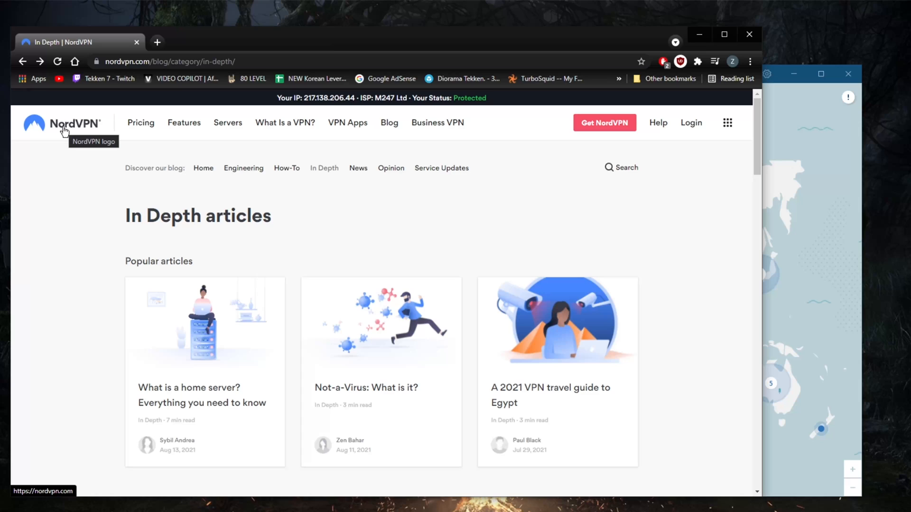
- Return to the homepage with the 3-months-free offer and scroll through its Features sections
click(63, 124)
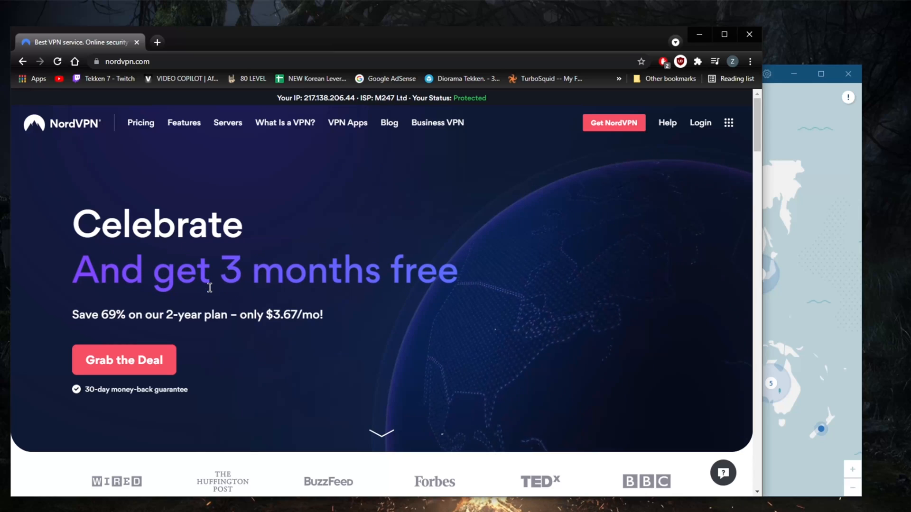
scroll(down, 3)
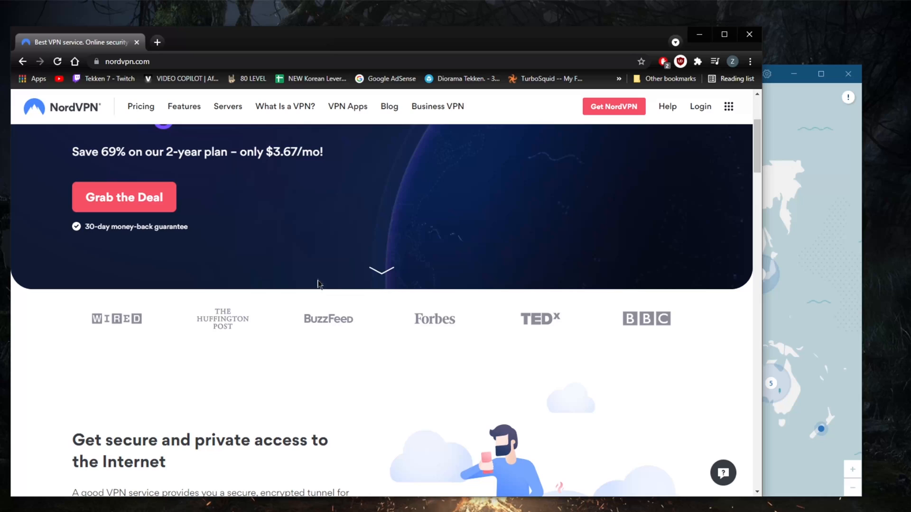
scroll(down, 3)
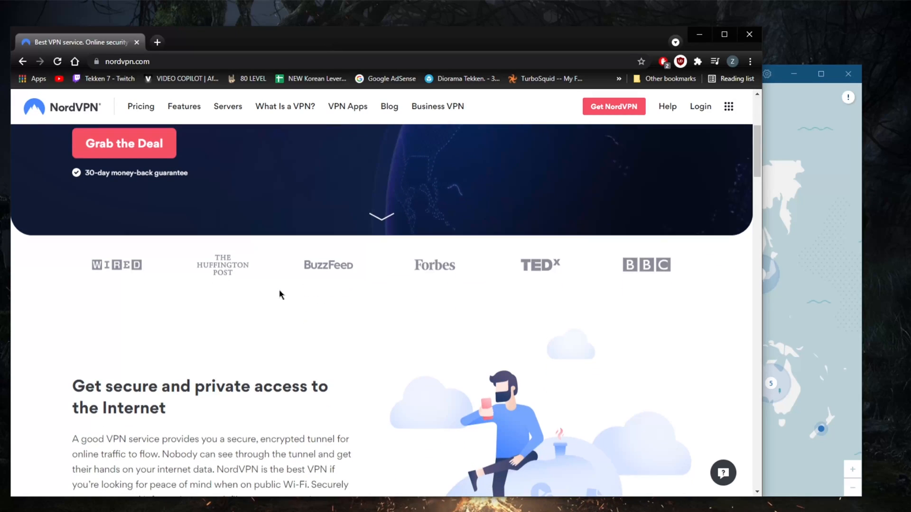
scroll(up, 3)
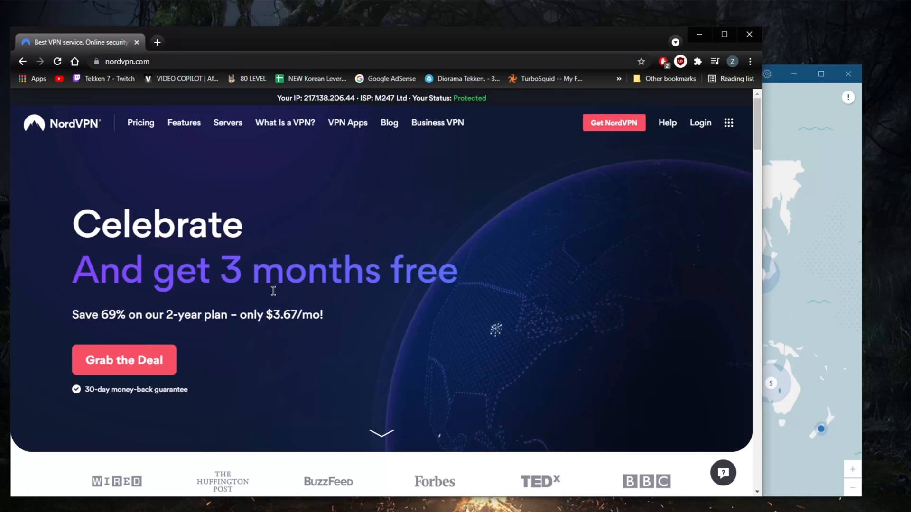
scroll(down, 3)
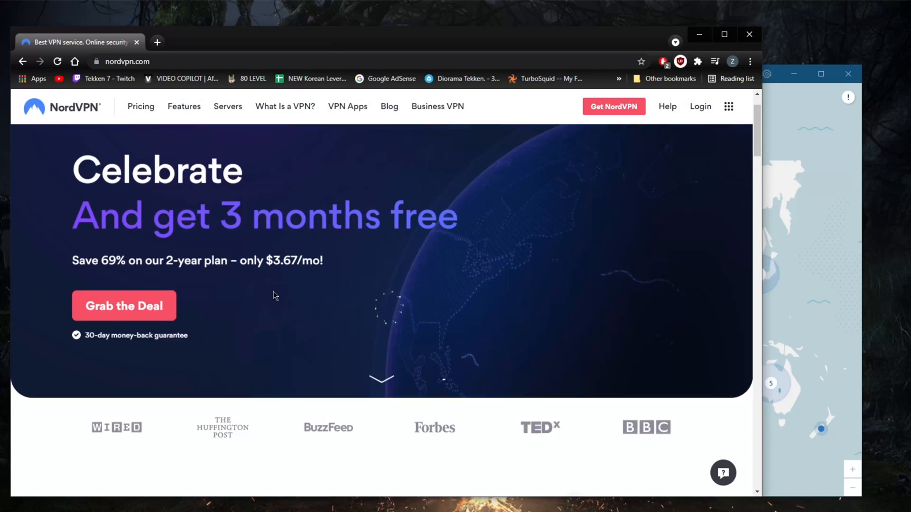
scroll(down, 3)
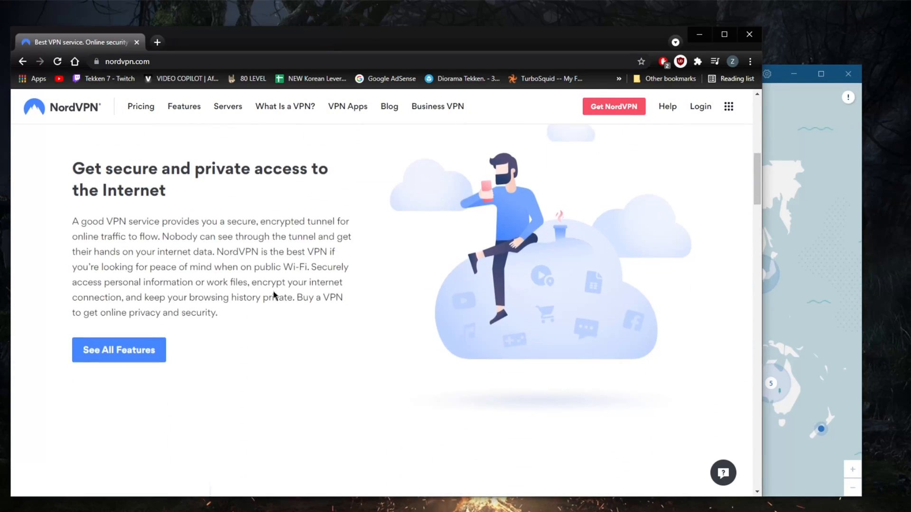
scroll(down, 3)
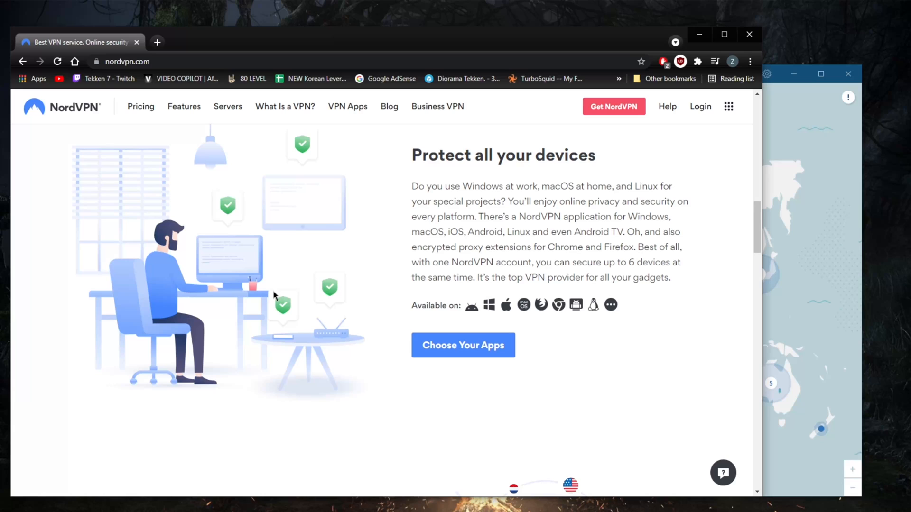
scroll(down, 3)
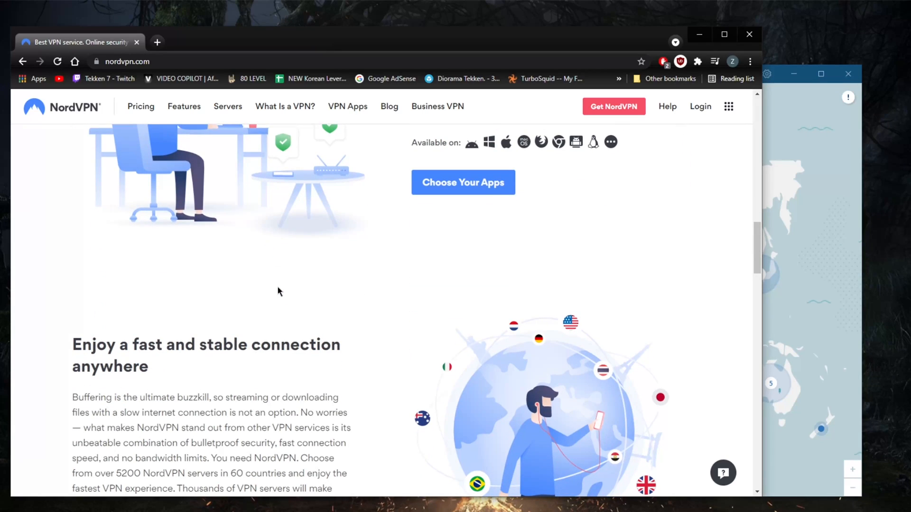
scroll(down, 3)
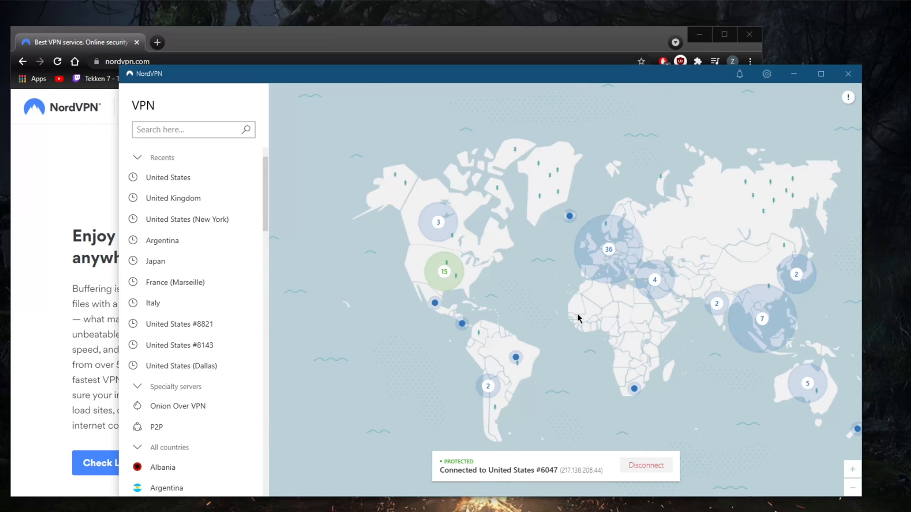
mouse_move(586, 274)
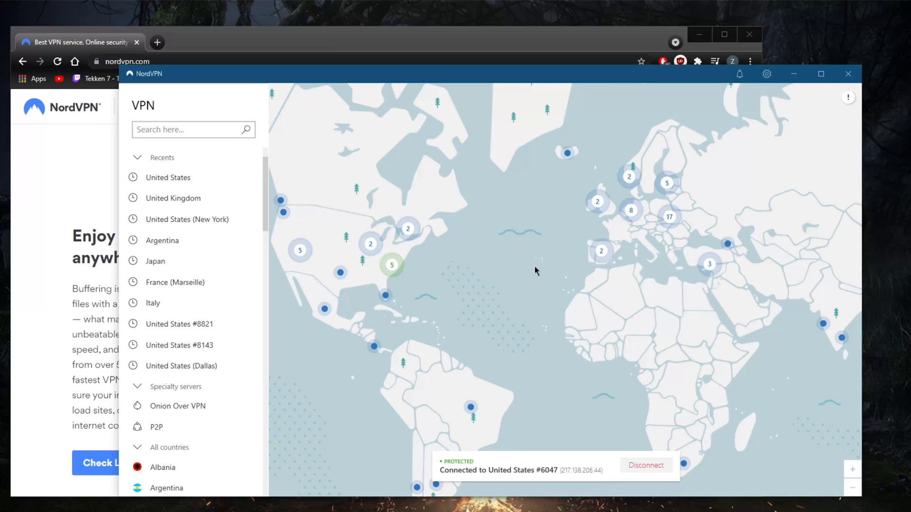
mouse_move(610, 361)
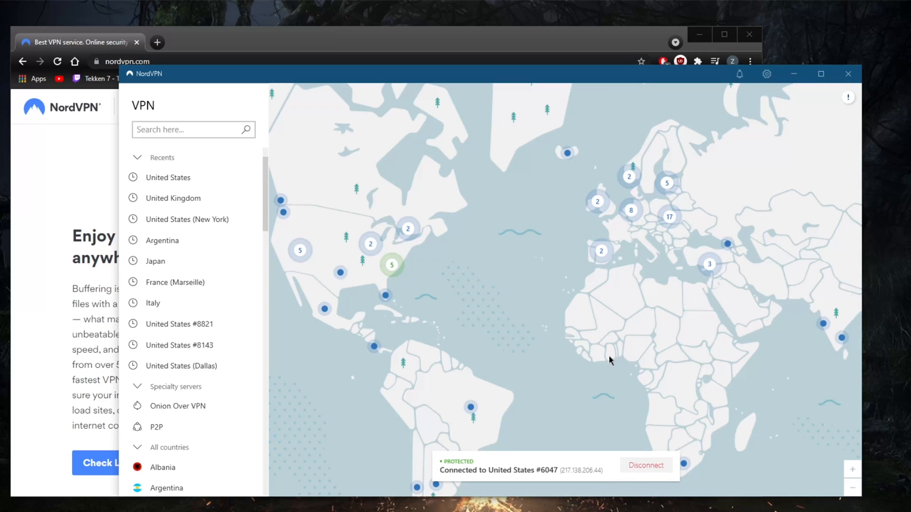
mouse_move(603, 347)
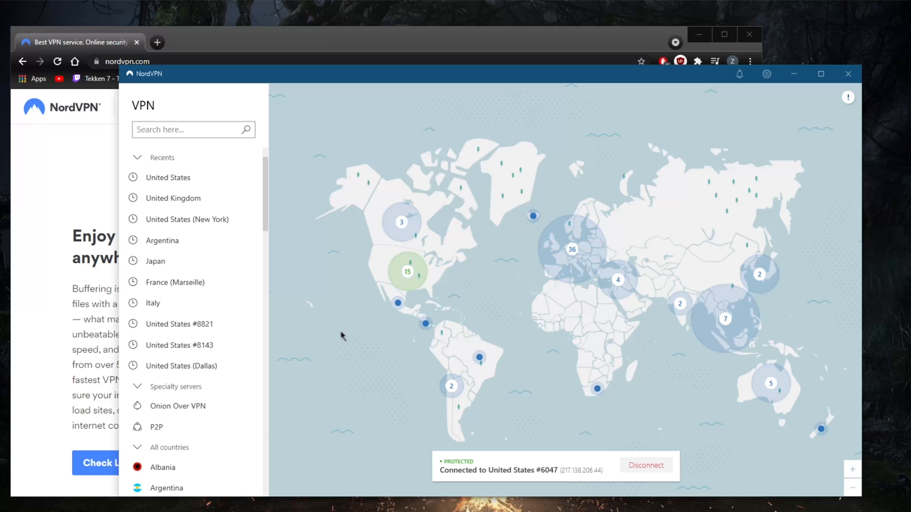
- Choose Argentina #35 in the Argentina server dropdown without switching from United States #6047
scroll(down, 3)
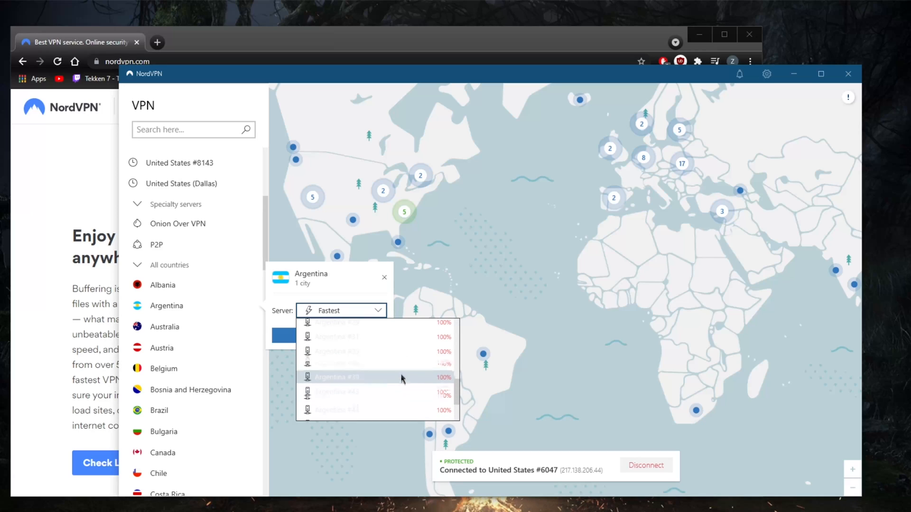
scroll(up, 3)
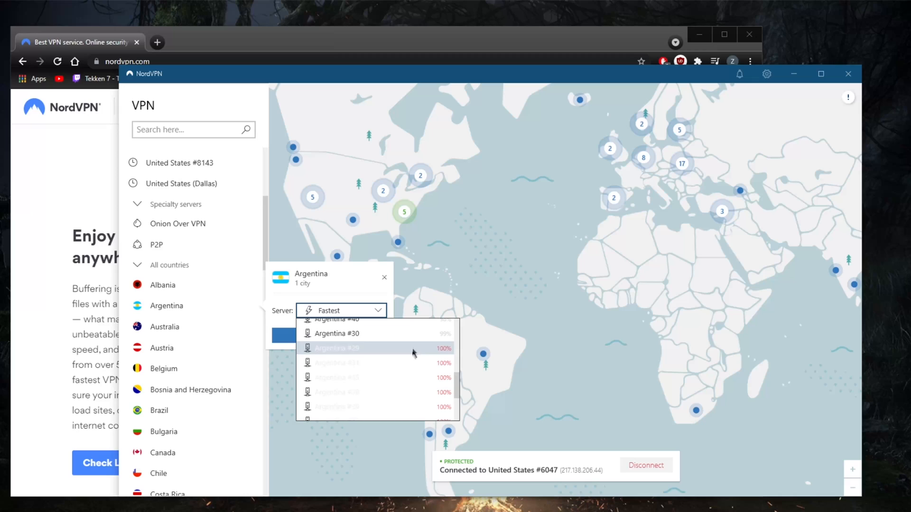
click(336, 348)
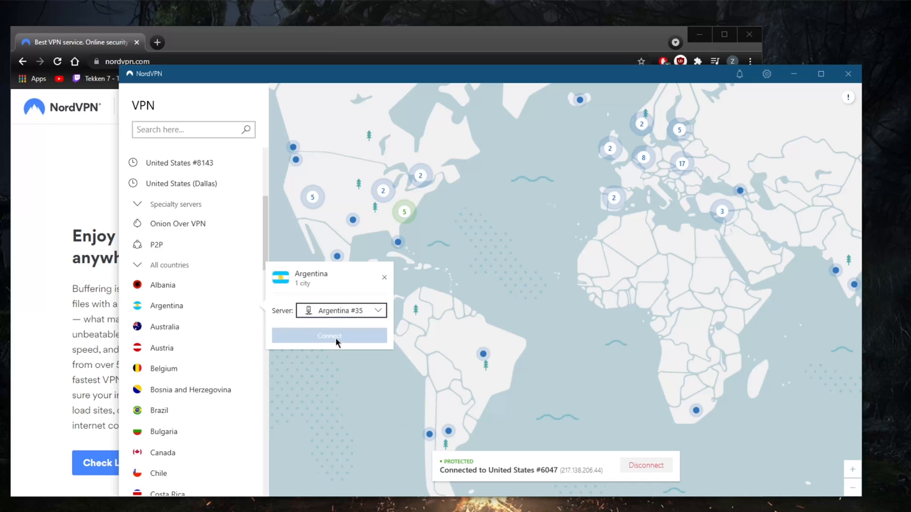
click(341, 310)
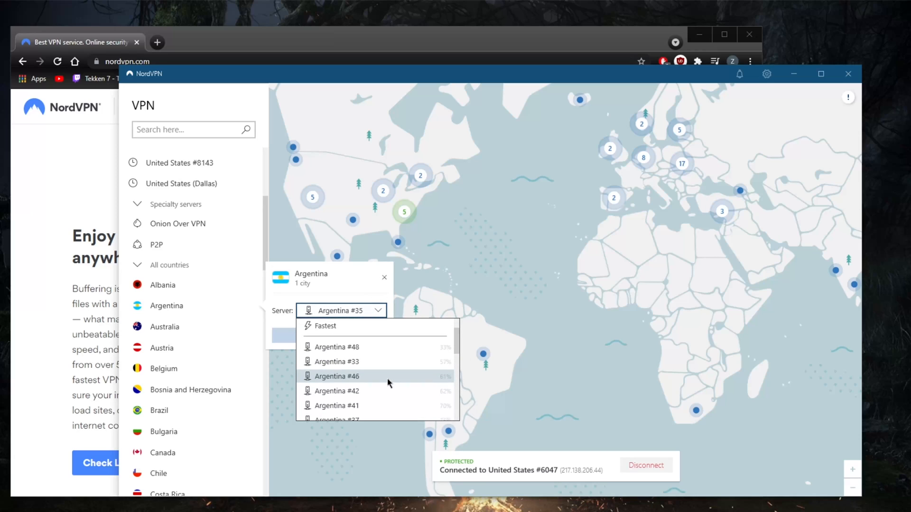
click(521, 245)
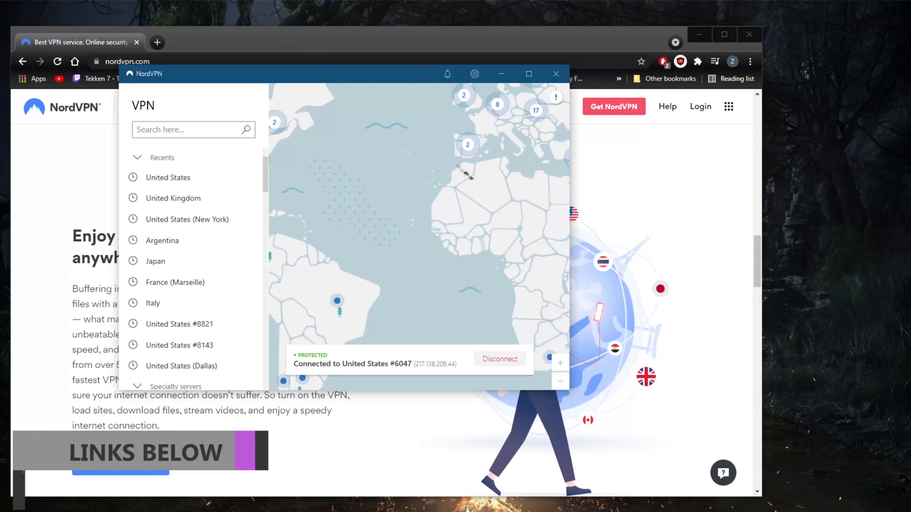
- Drag the NordVPN app window to the centre of the screen over the website
drag(146, 74, 323, 125)
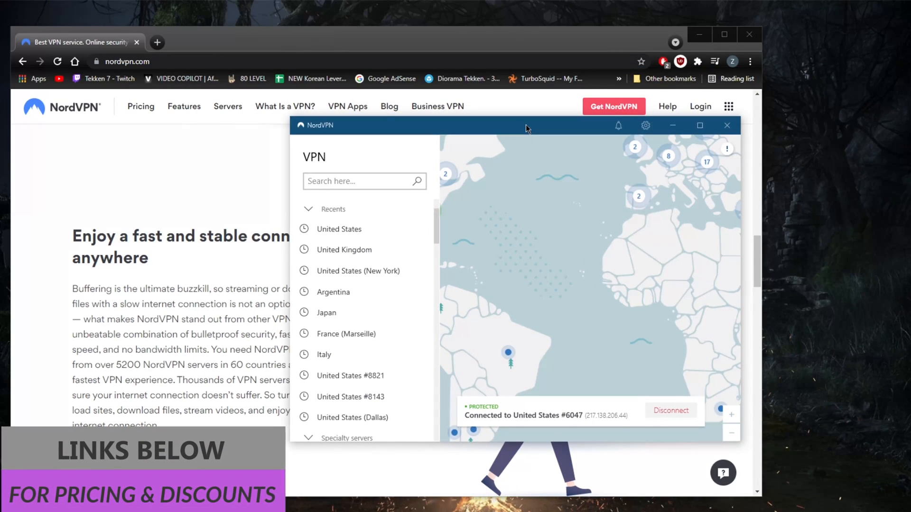